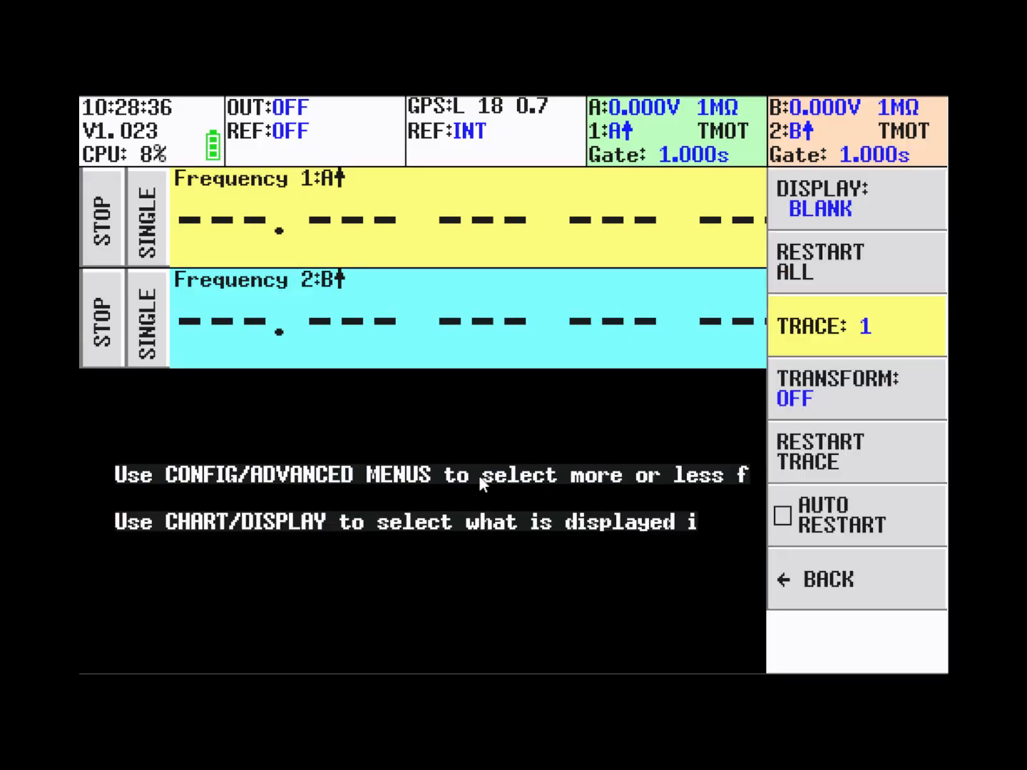
Step: Enable the GPS/GPSDO status rows with an empty chart grid beneath the frequency rows
left_click(827, 578)
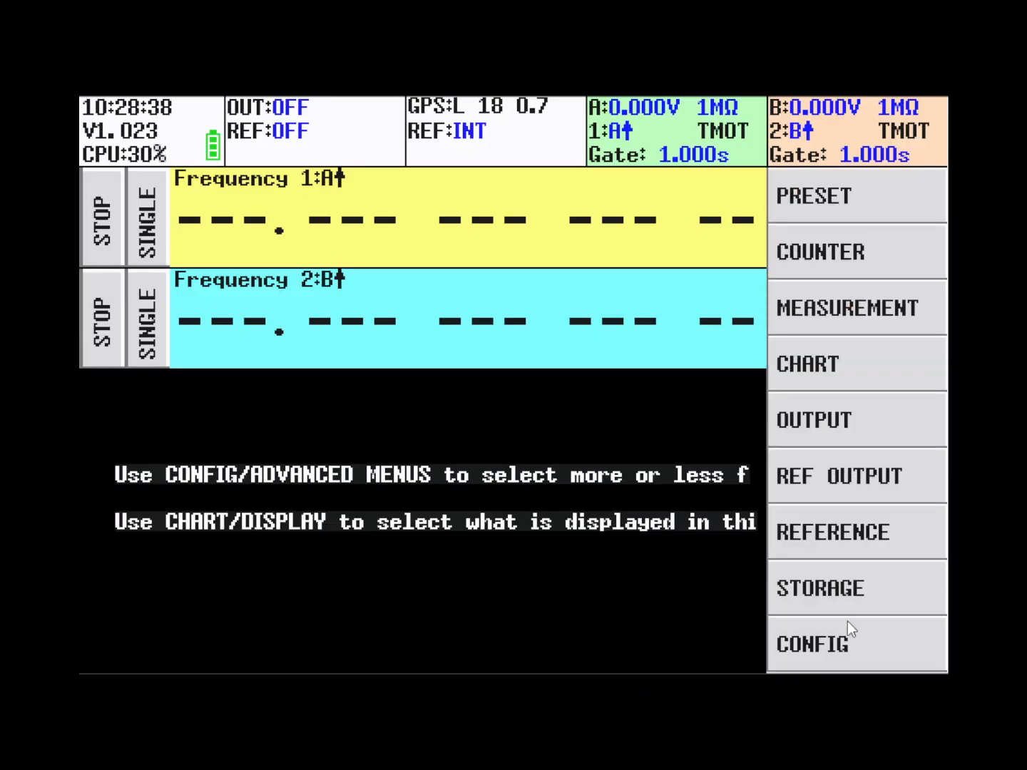
left_click(813, 644)
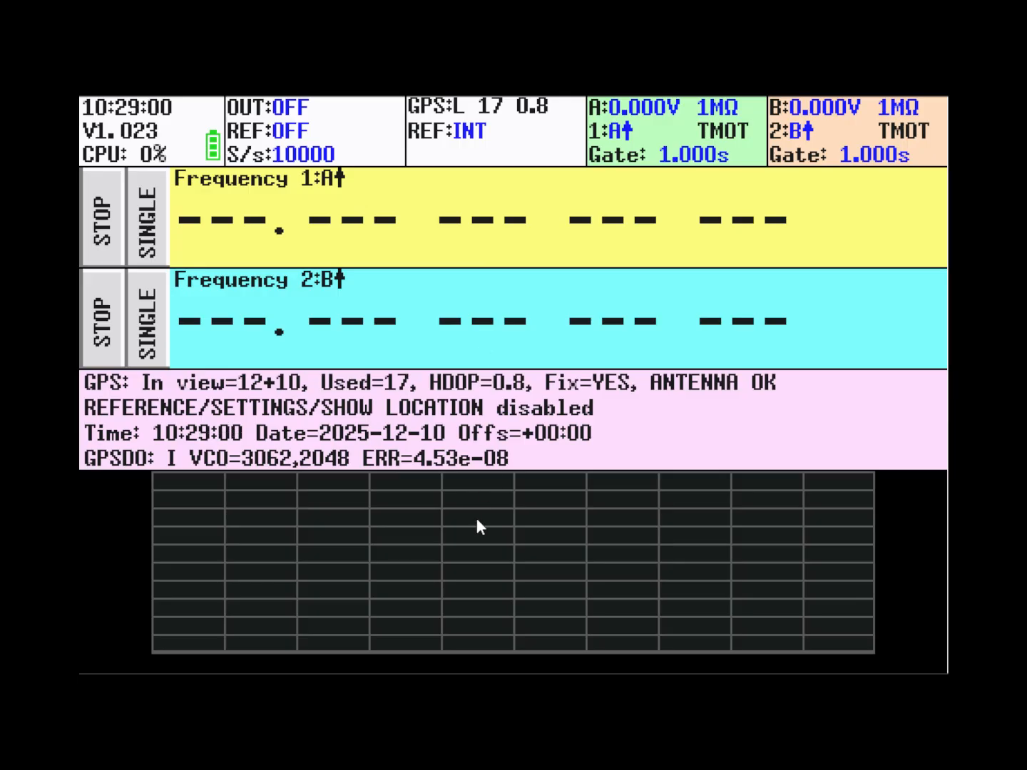
mouse_move(515, 394)
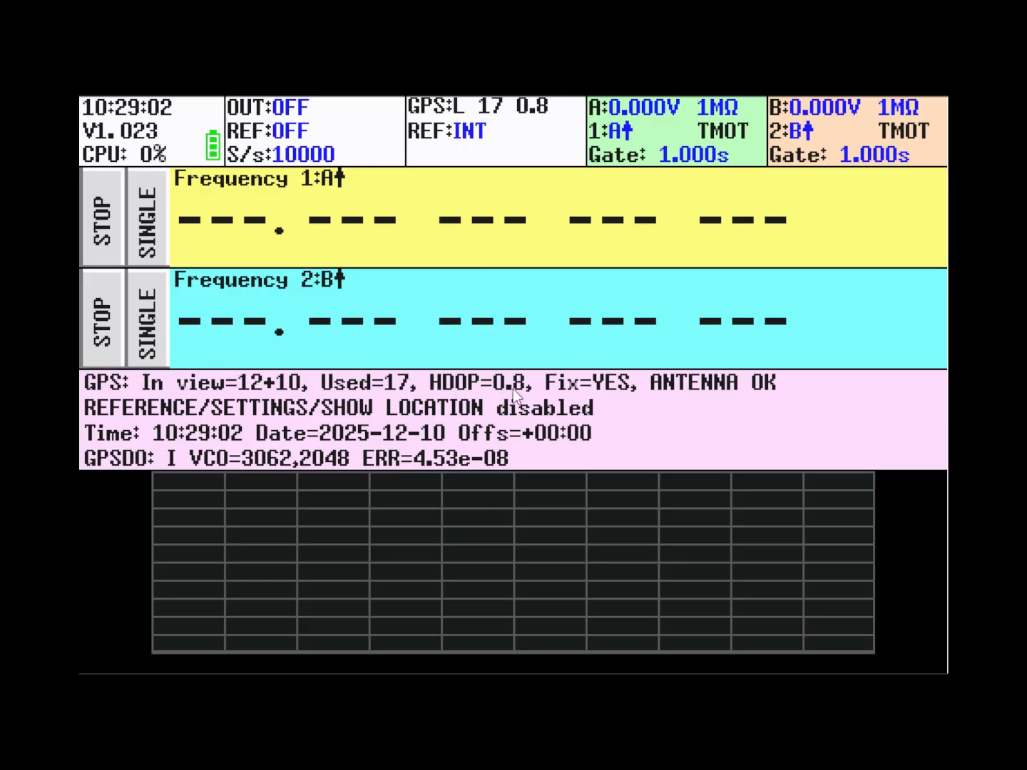
mouse_move(890, 511)
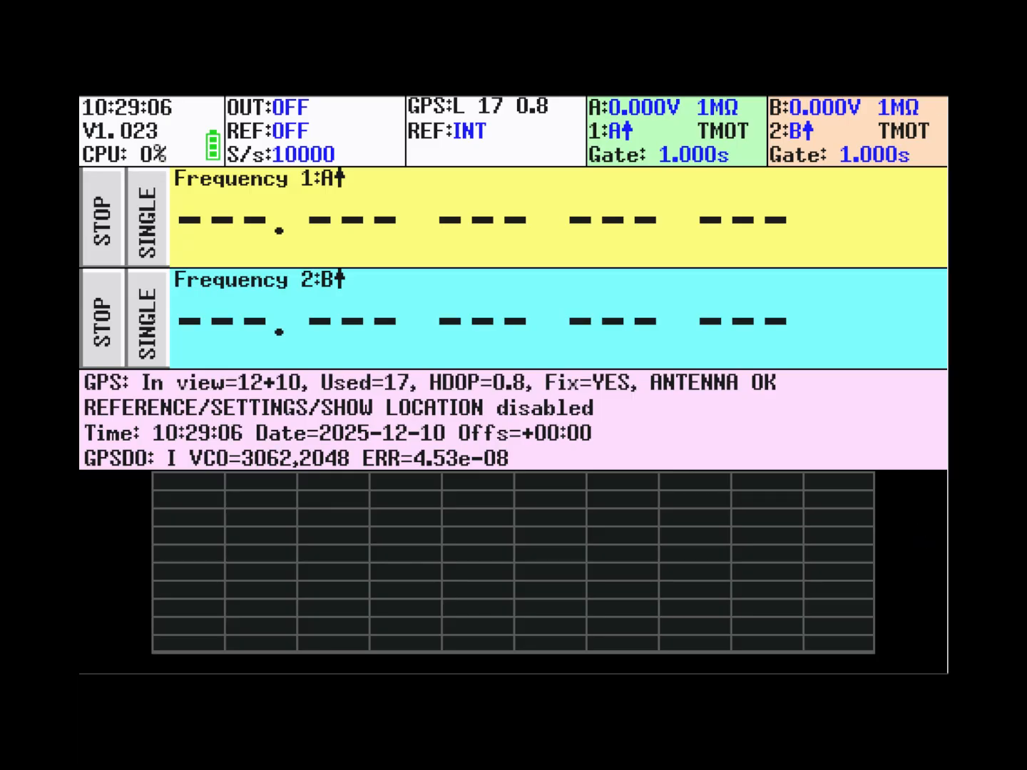
Step: Set row 2's source to GPS PPS (reading about 1.000000008 Hz) and bring up its measure choices
left_click(468, 131)
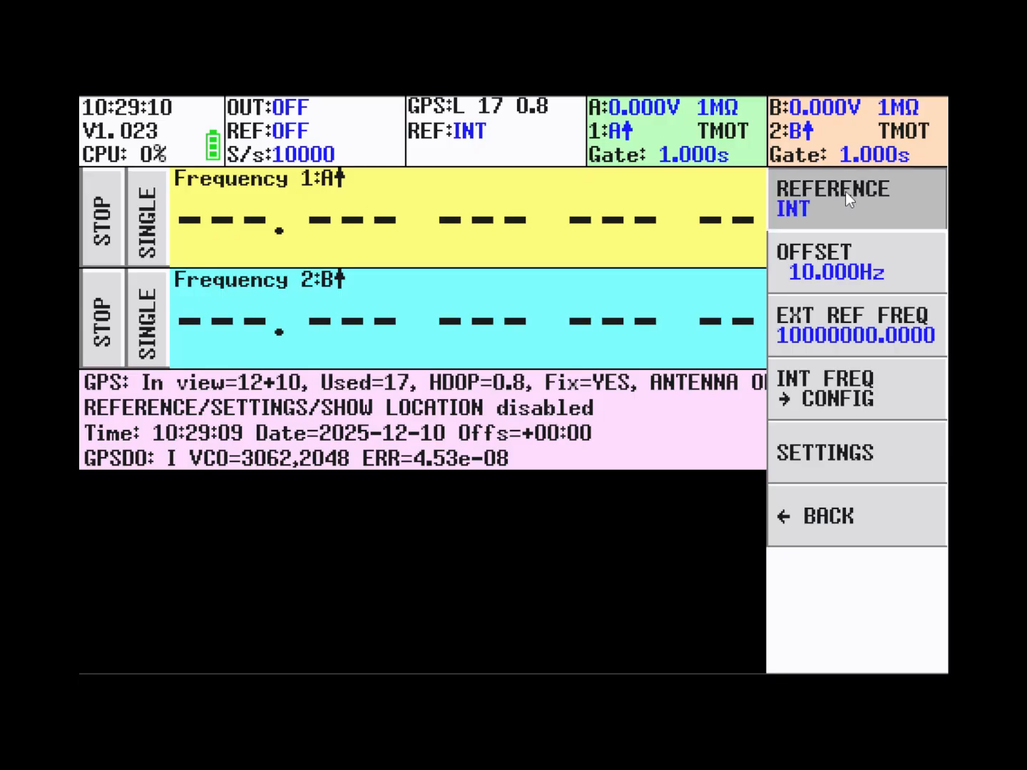
left_click(856, 198)
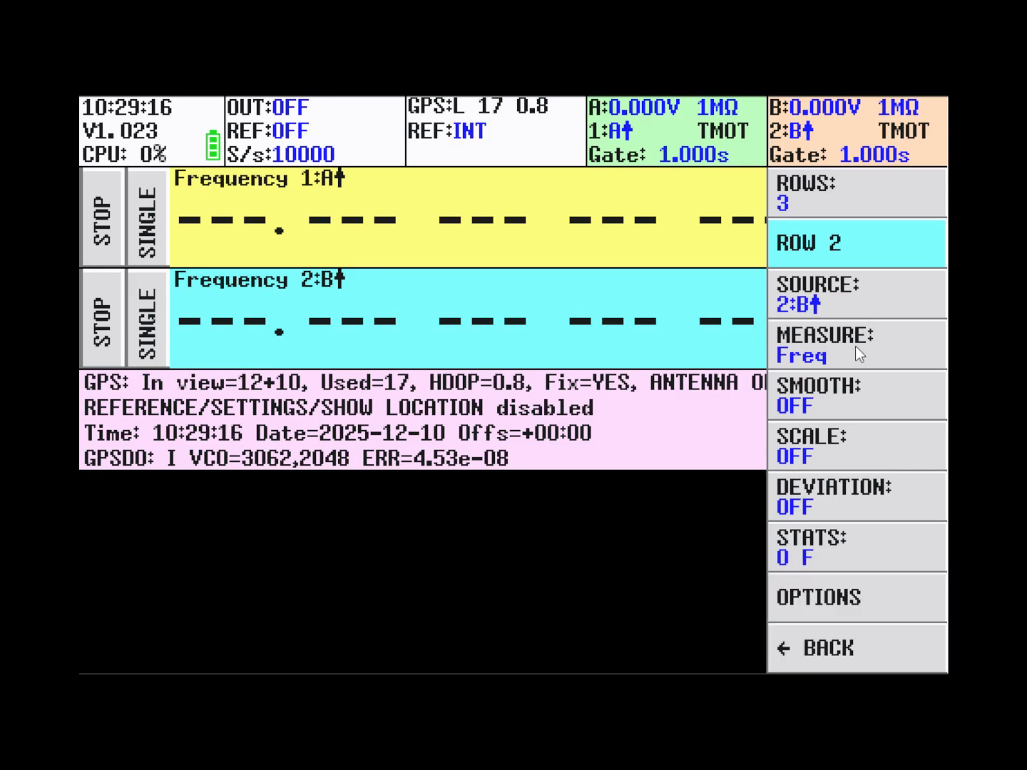
mouse_move(840, 303)
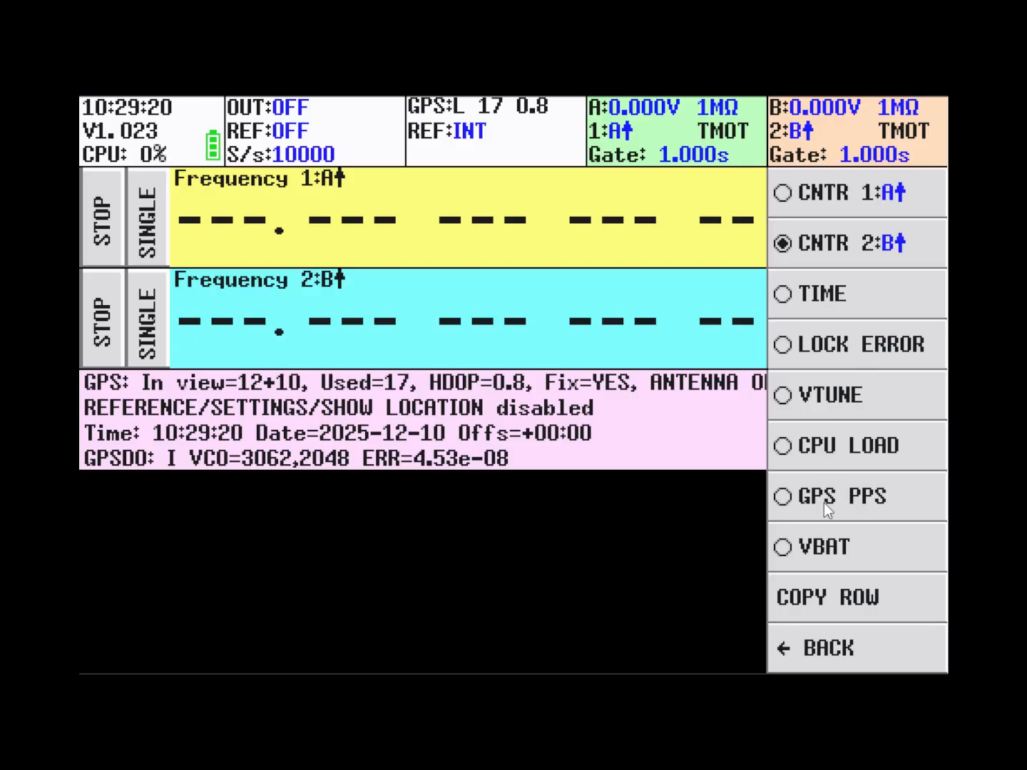
left_click(841, 496)
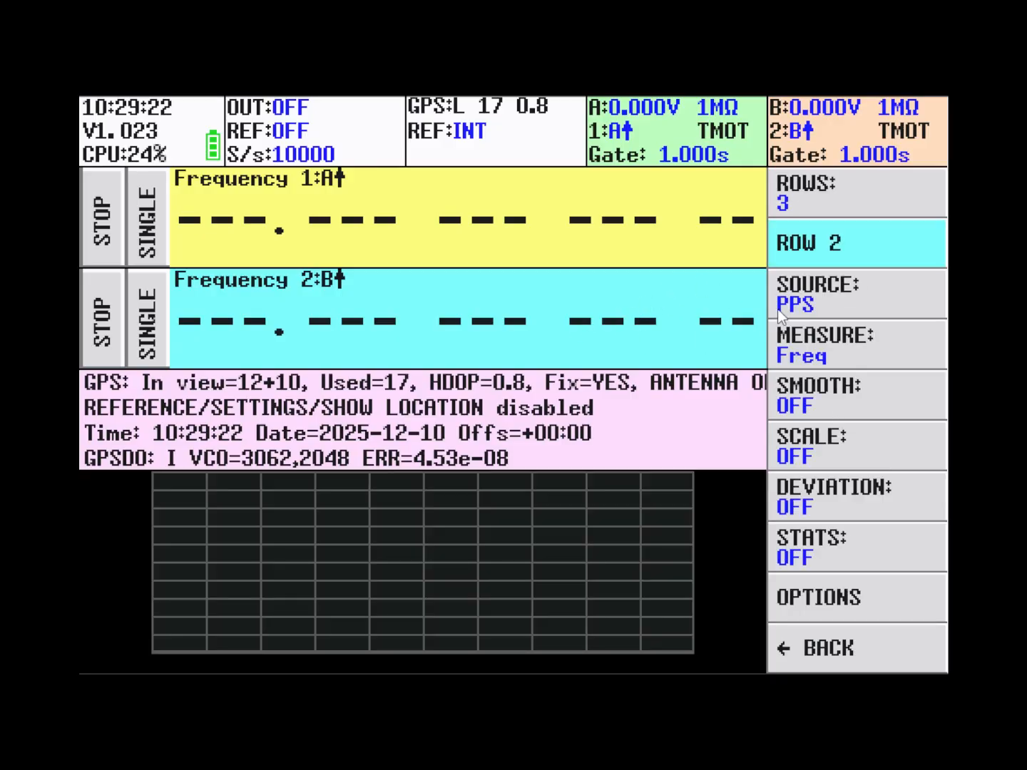
left_click(856, 344)
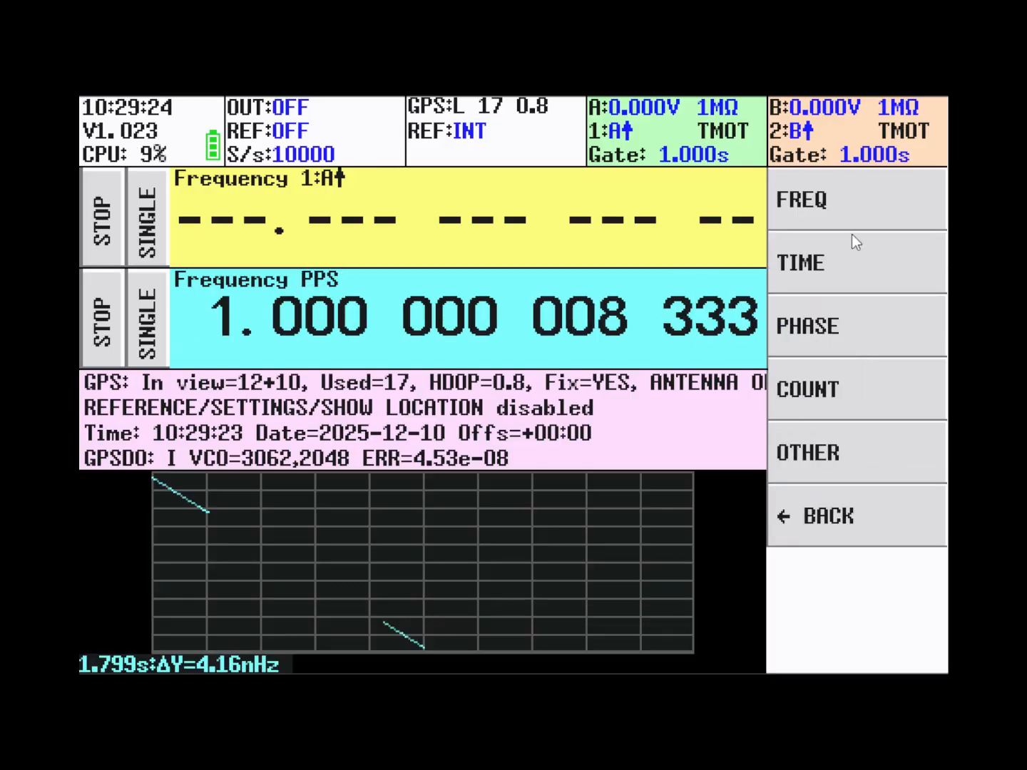
mouse_move(884, 205)
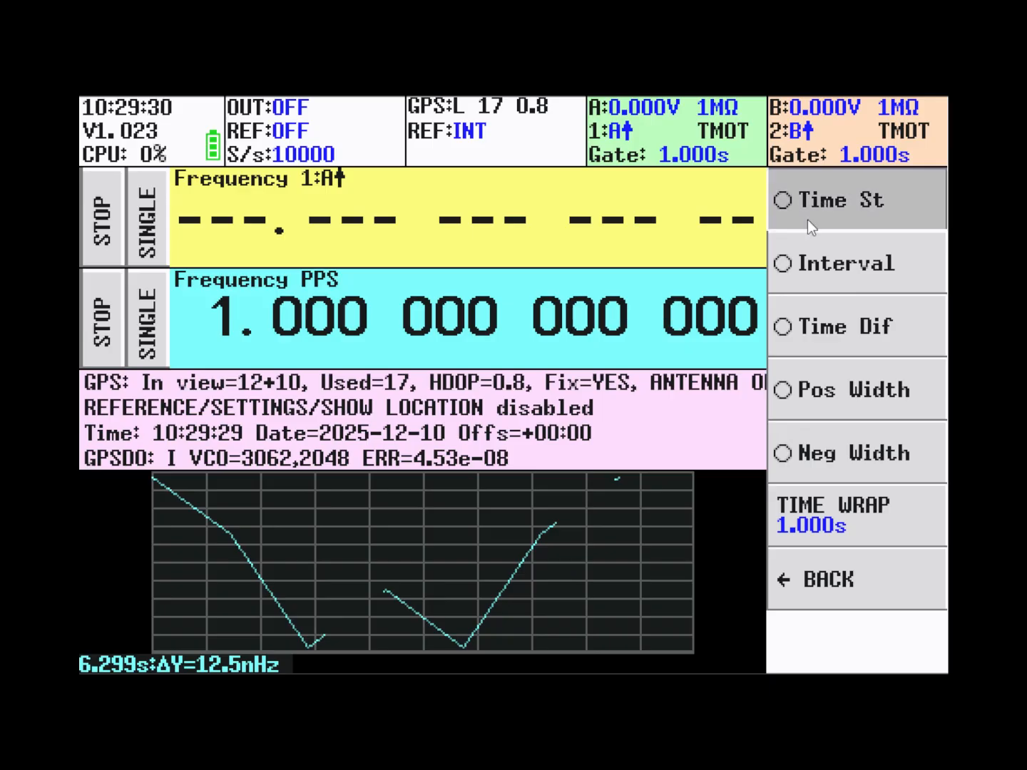
Step: Choose Time St so row 2 time-stamps the GPS PPS, reading about 184.4087125 s
left_click(842, 200)
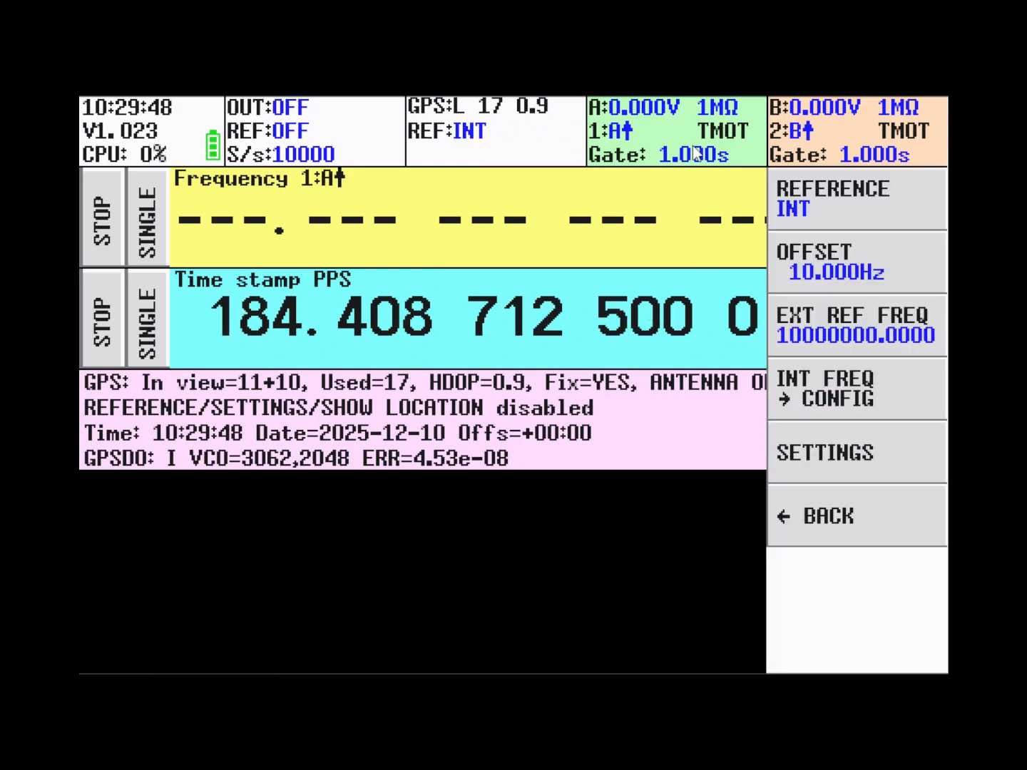
Step: Switch the internal reference to INT GPS lock and return to the plain counter screen
left_click(853, 198)
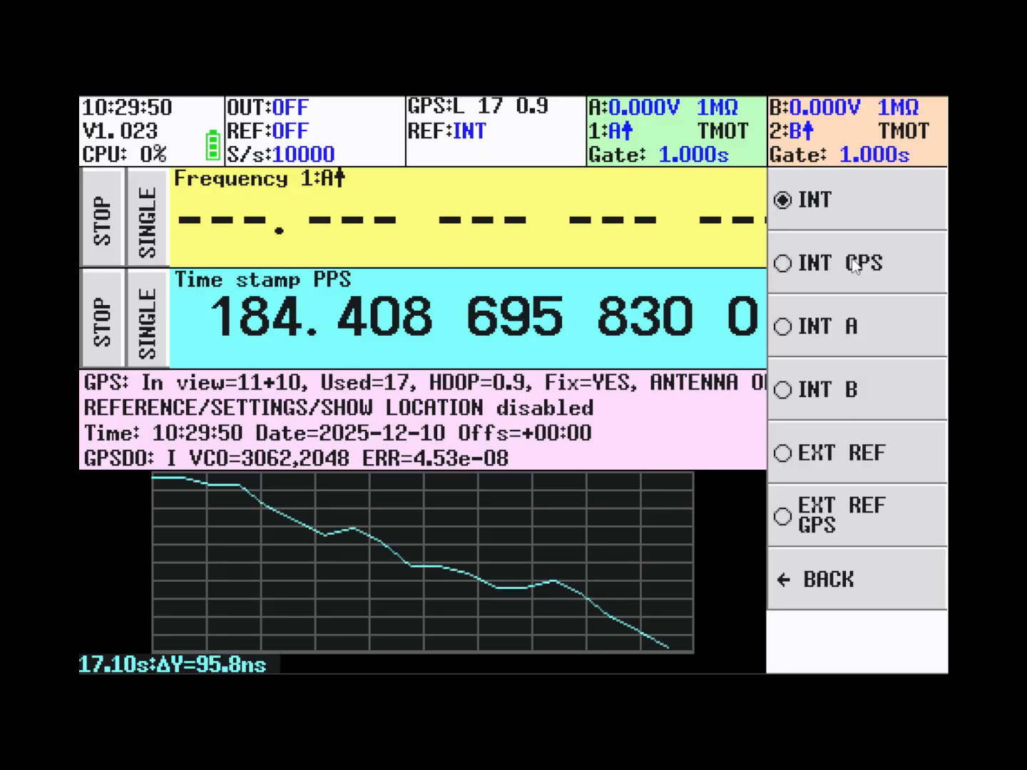
left_click(844, 262)
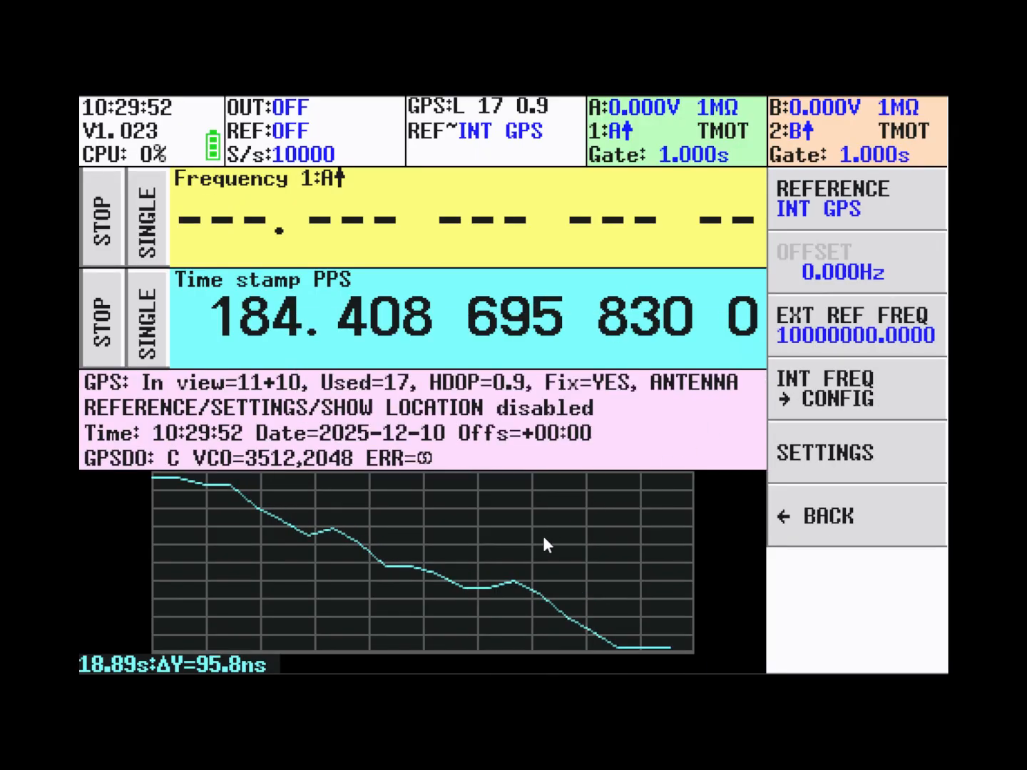
left_click(827, 515)
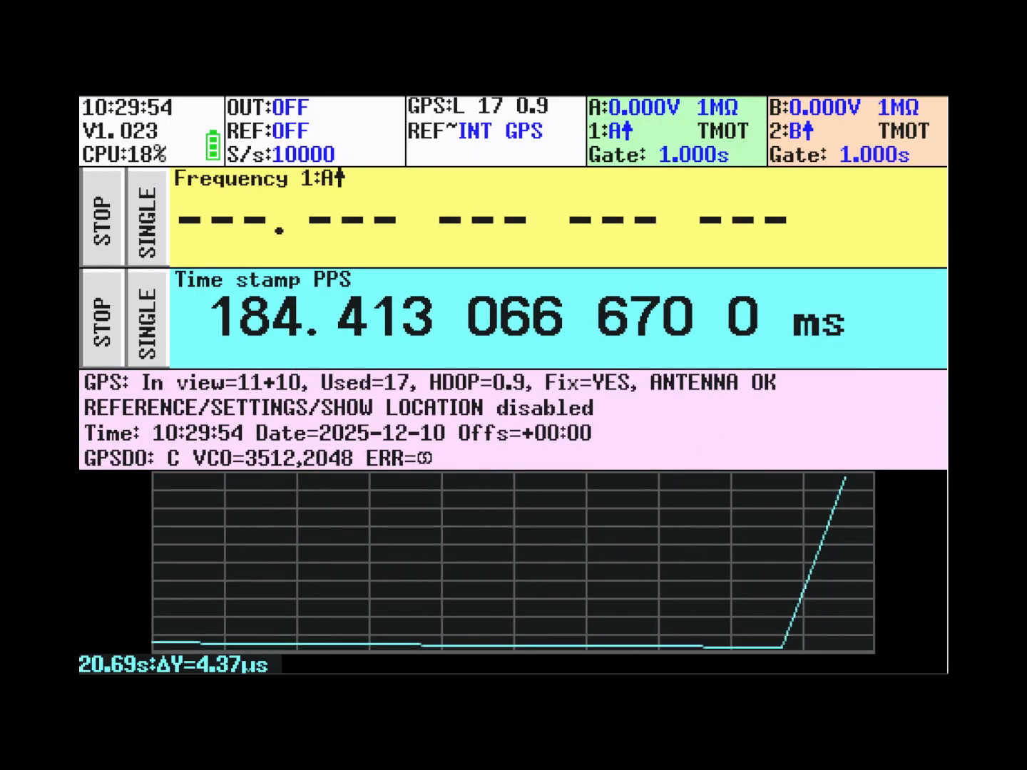